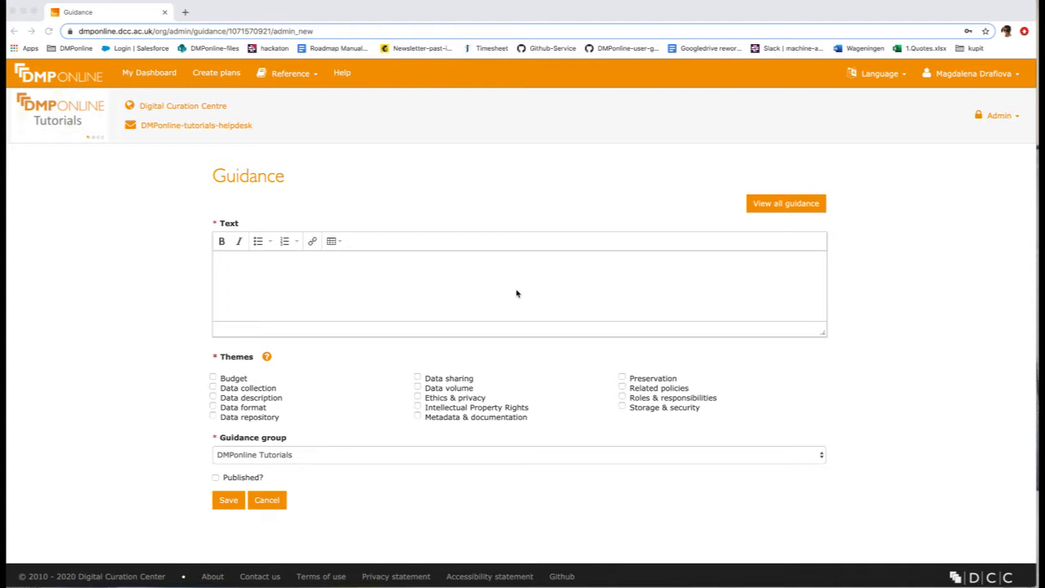
mouse_move(517, 282)
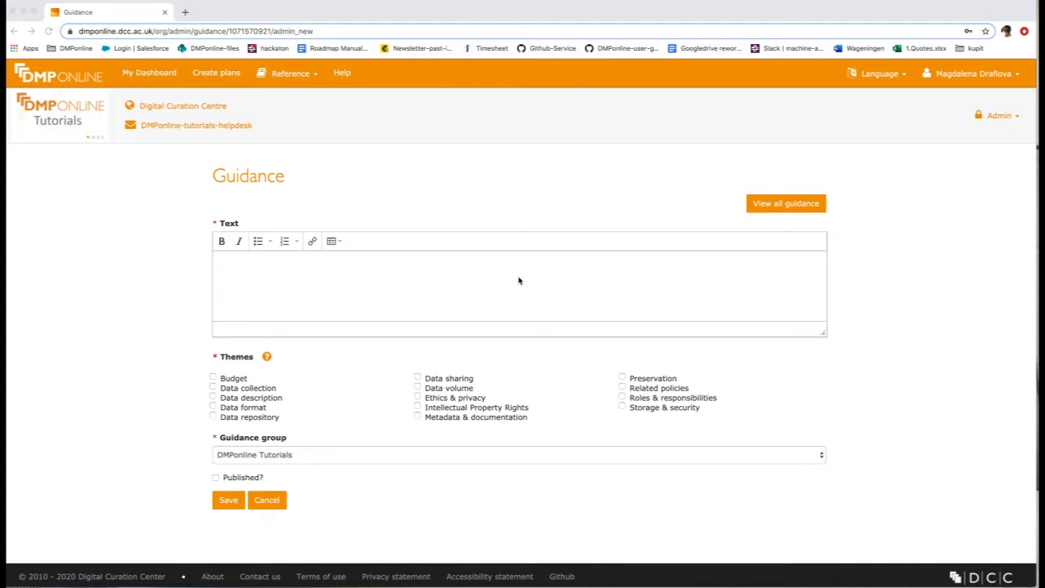
mouse_move(354, 381)
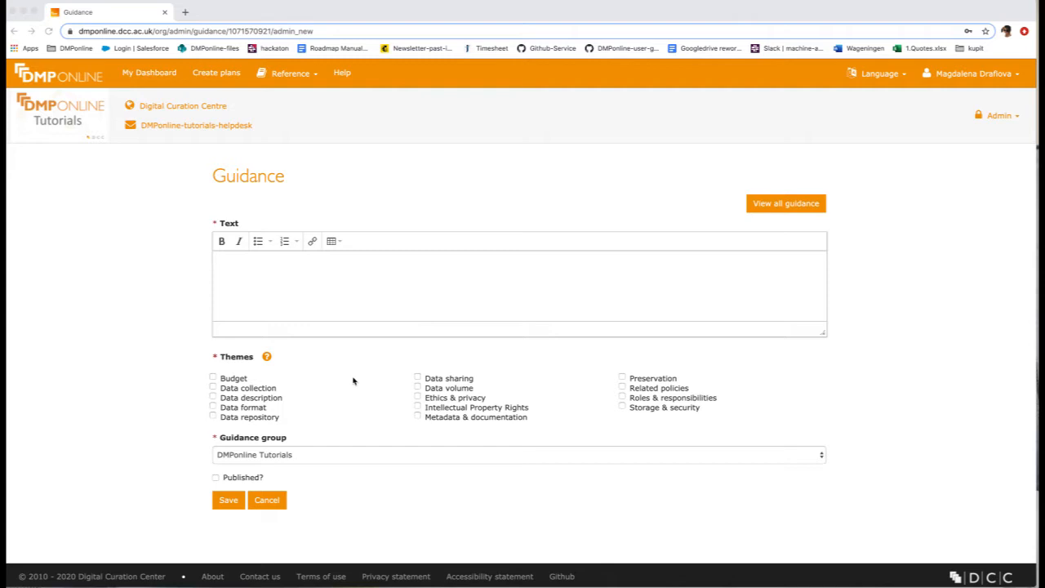
mouse_move(366, 498)
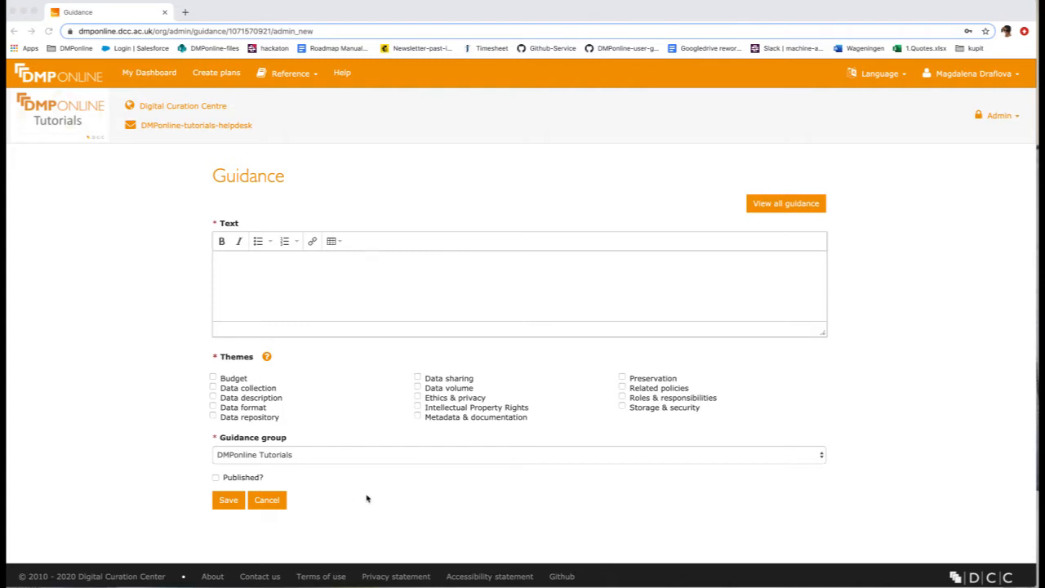
mouse_move(455, 487)
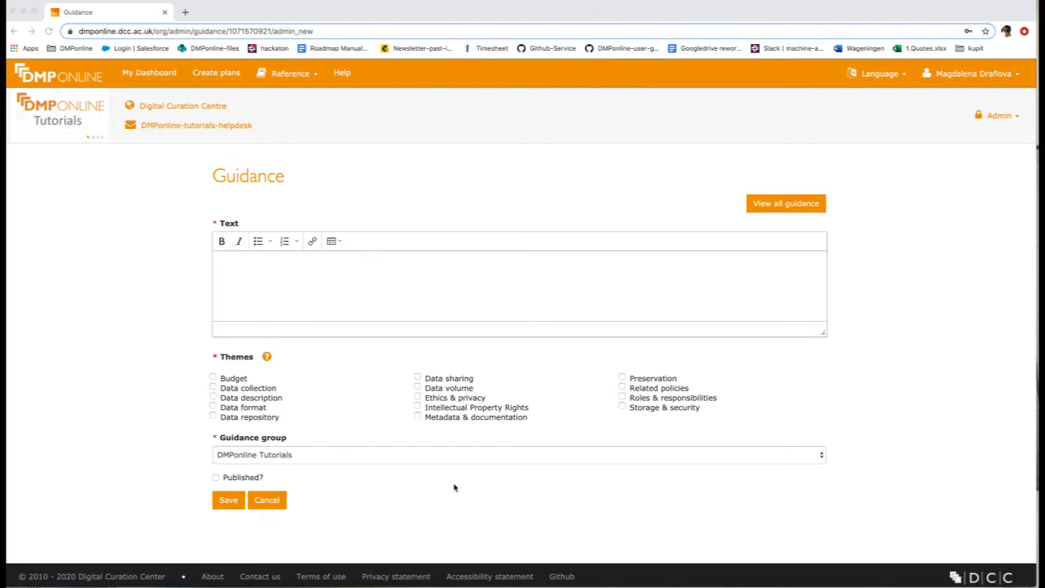
mouse_move(640, 410)
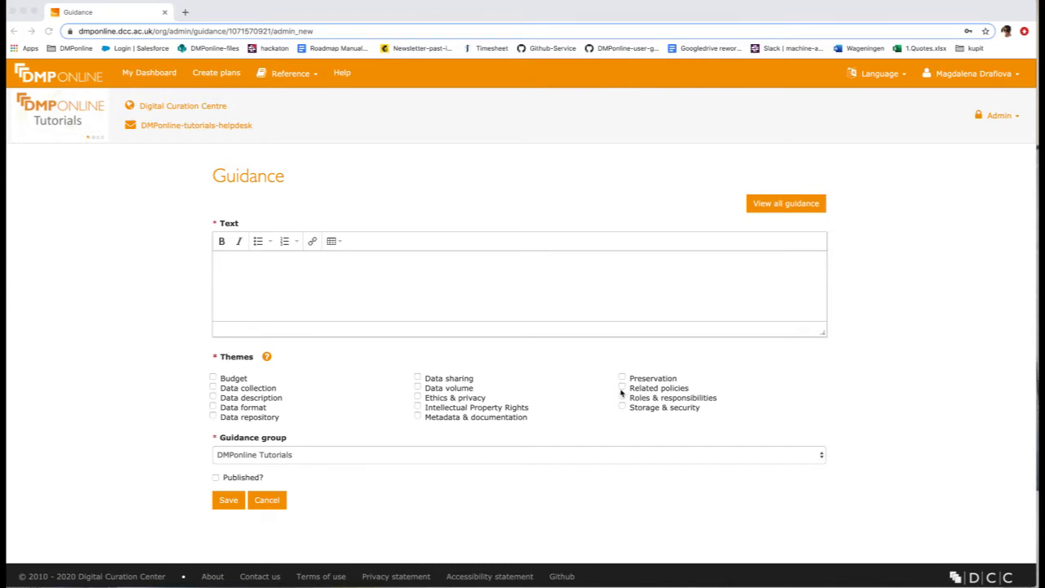
mouse_move(349, 380)
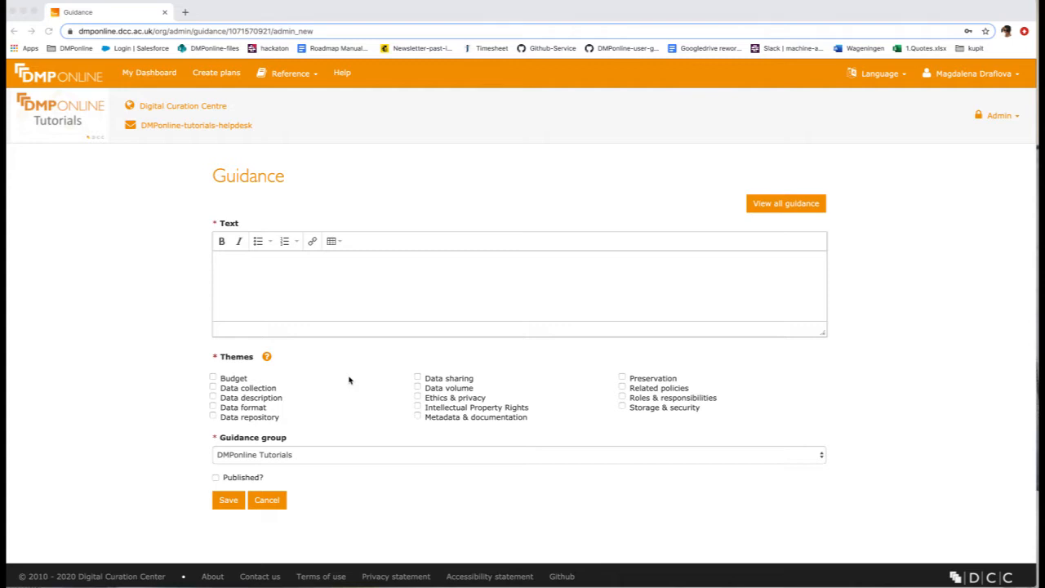
mouse_move(313, 414)
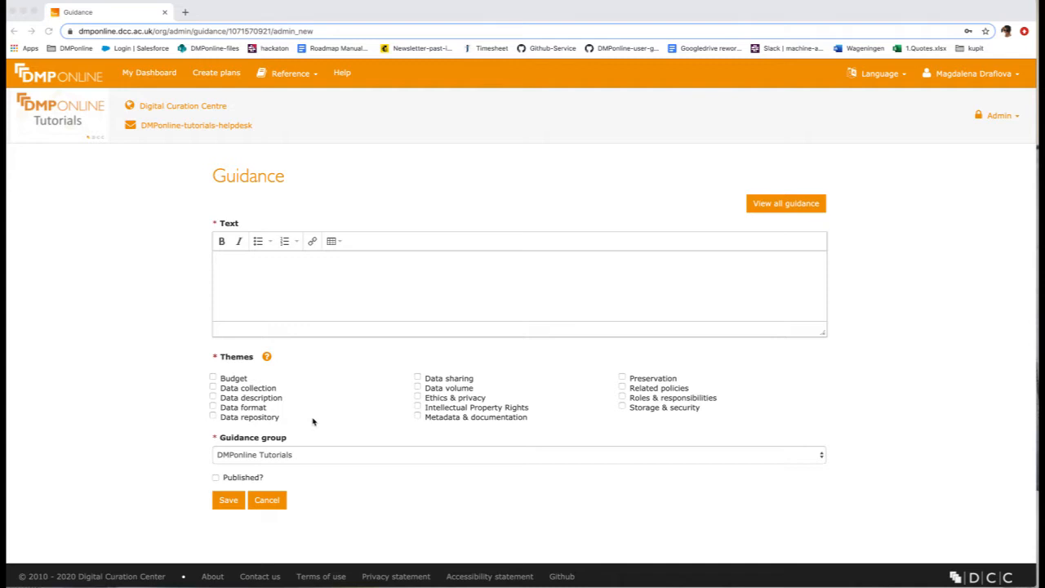
mouse_move(371, 502)
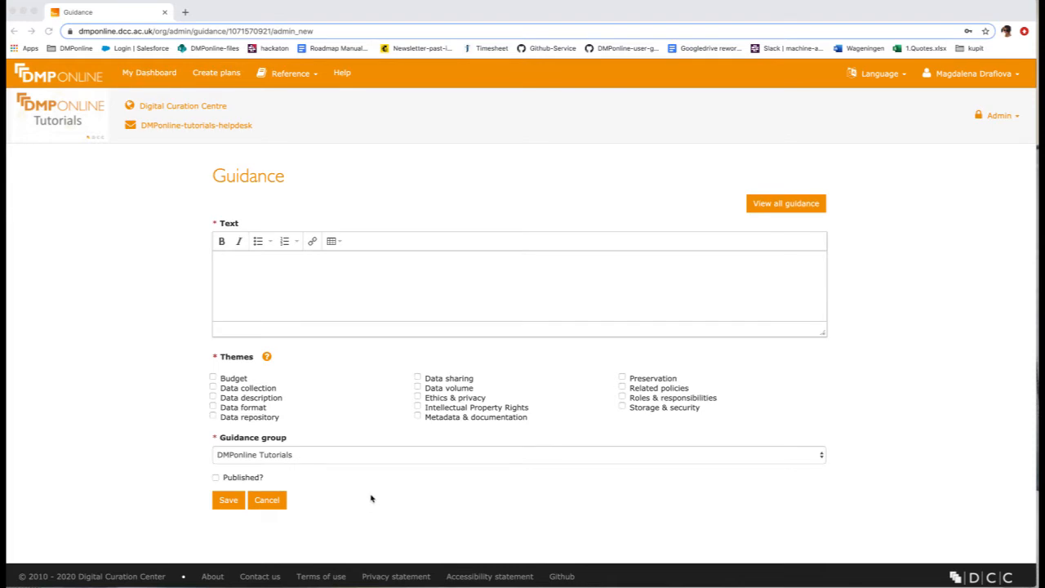
mouse_move(142, 514)
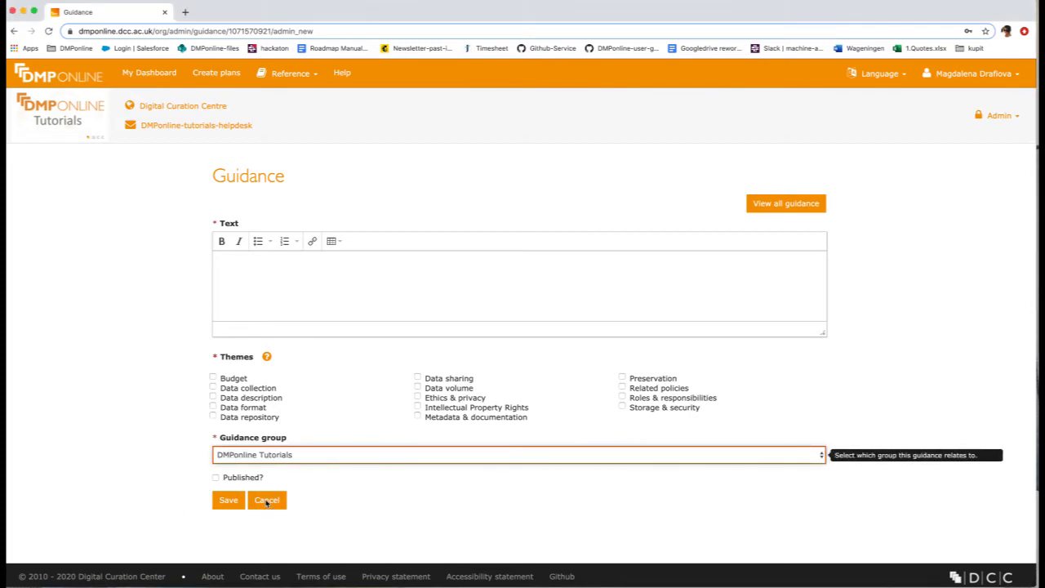
Discard the unsaved guidance and review the listed guidance groups and entries
left_click(267, 500)
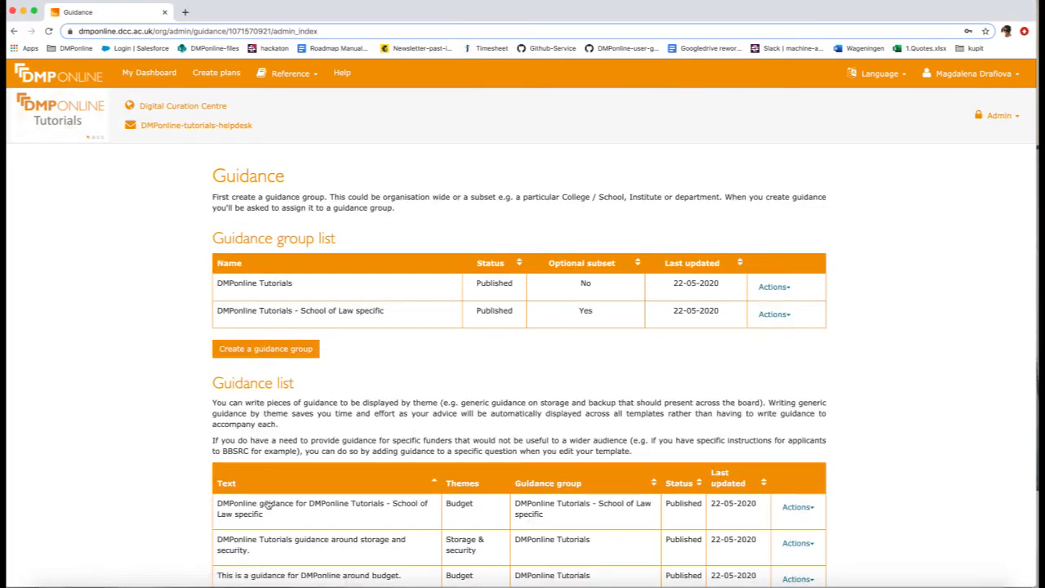
mouse_move(245, 396)
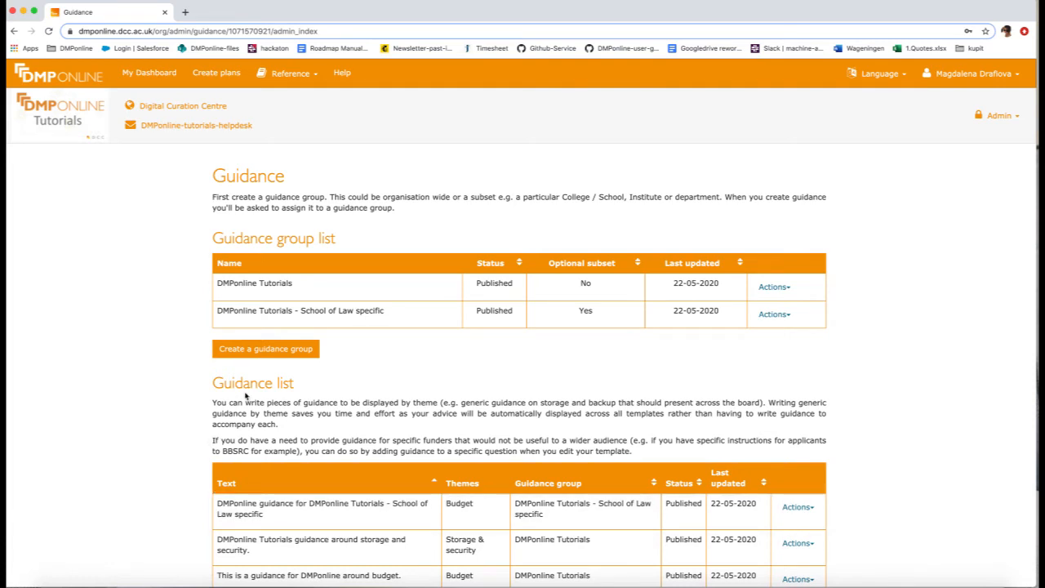
mouse_move(280, 372)
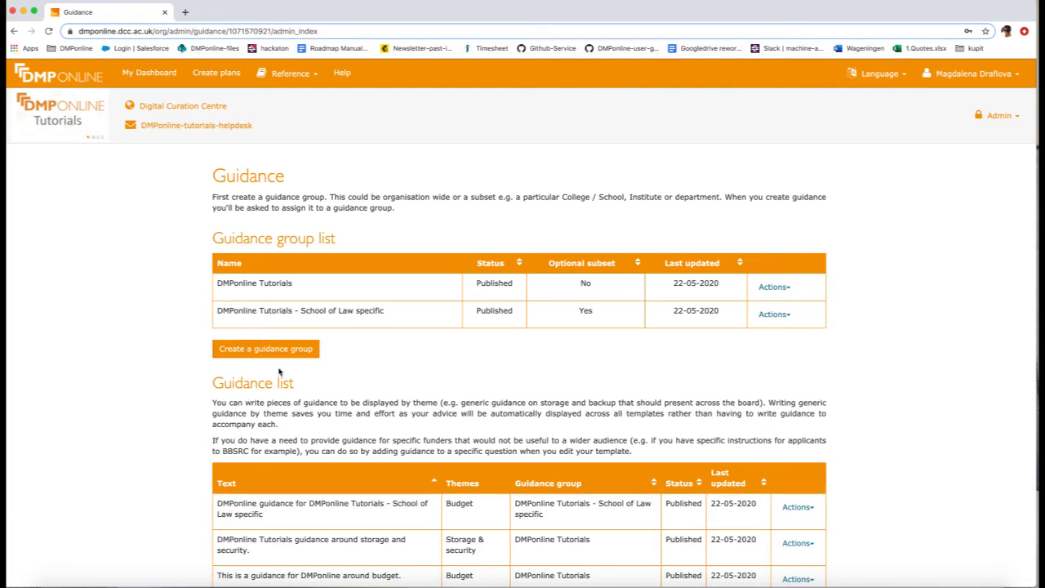
mouse_move(408, 369)
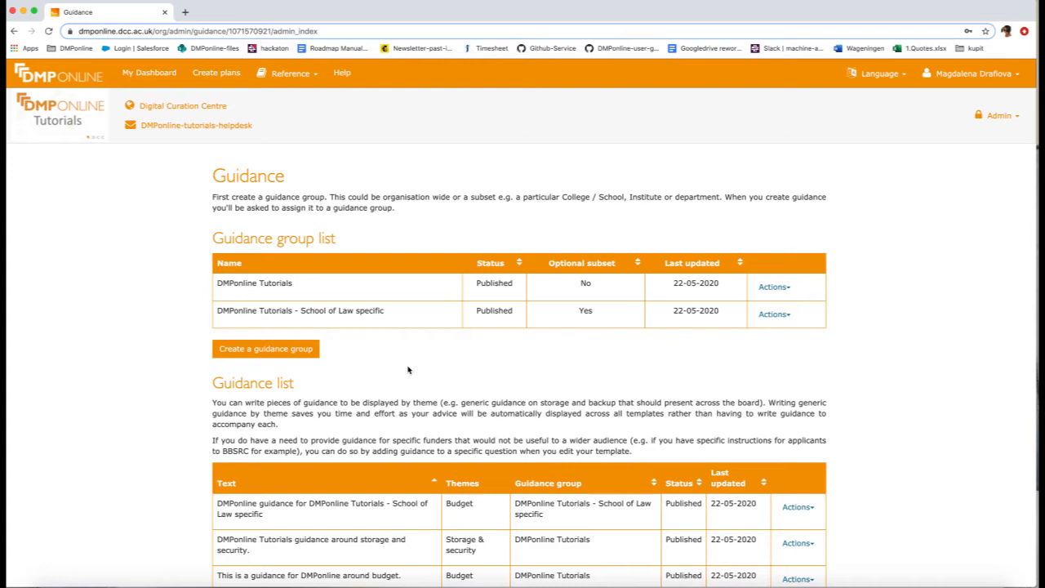
mouse_move(559, 379)
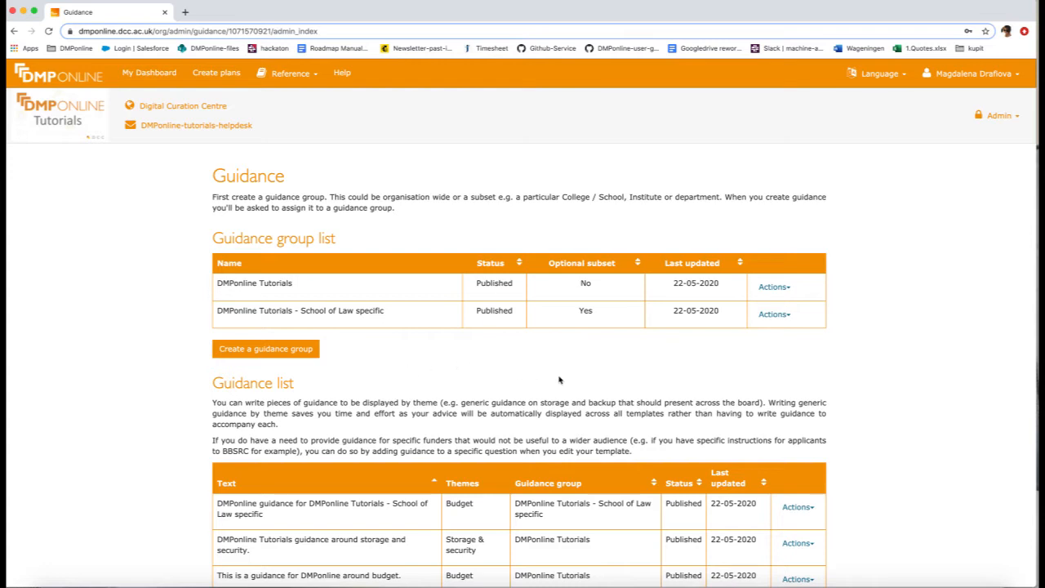
mouse_move(433, 364)
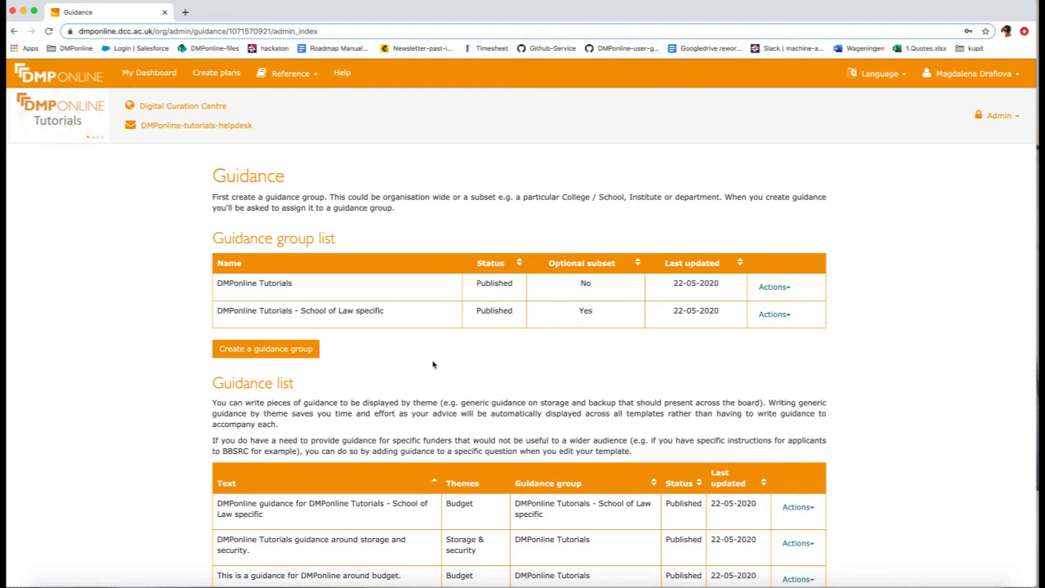
mouse_move(380, 357)
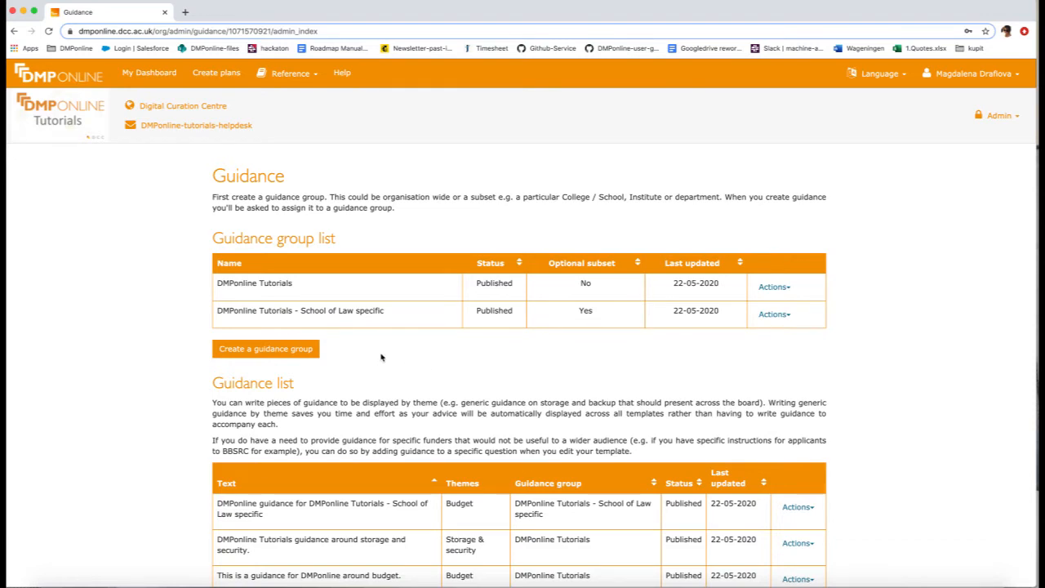
scroll("down", 3)
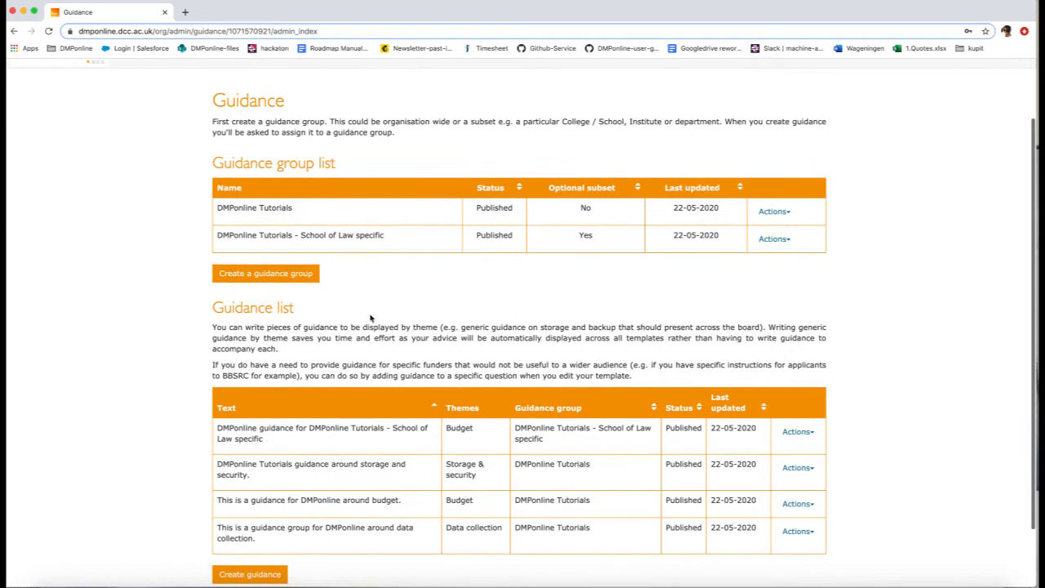
scroll("down", 3)
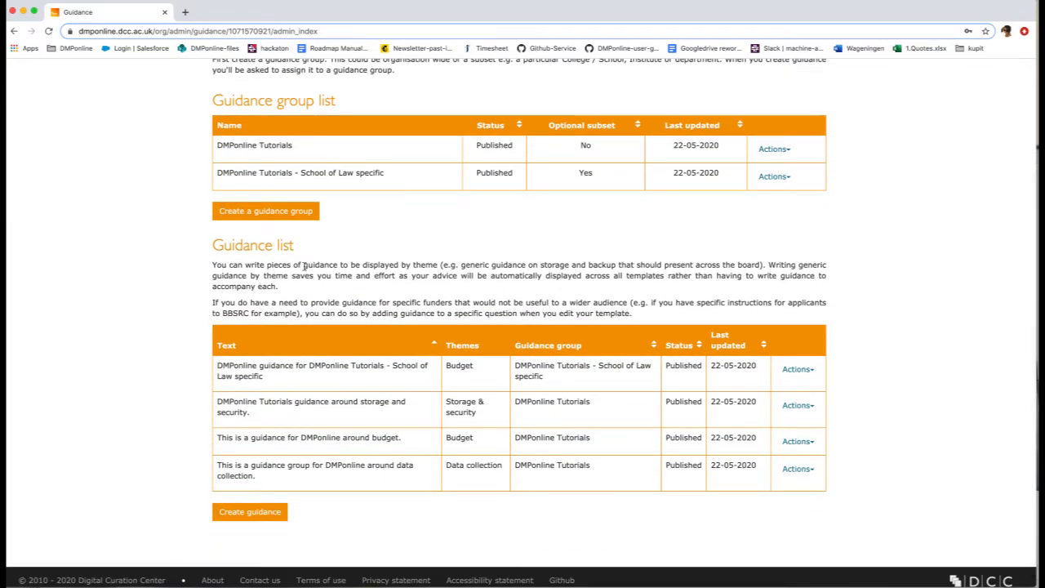
mouse_move(378, 321)
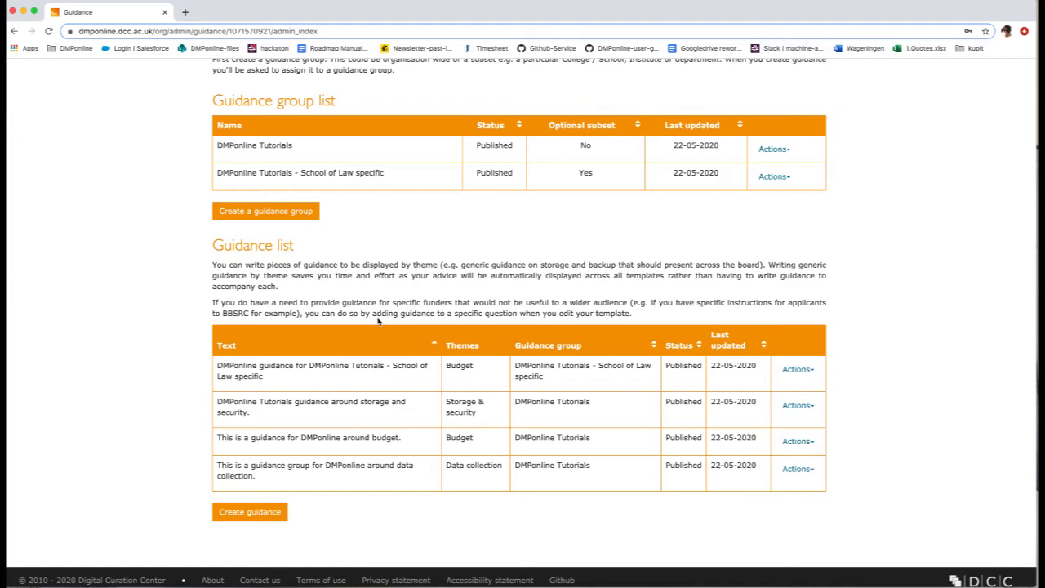
scroll("up", 3)
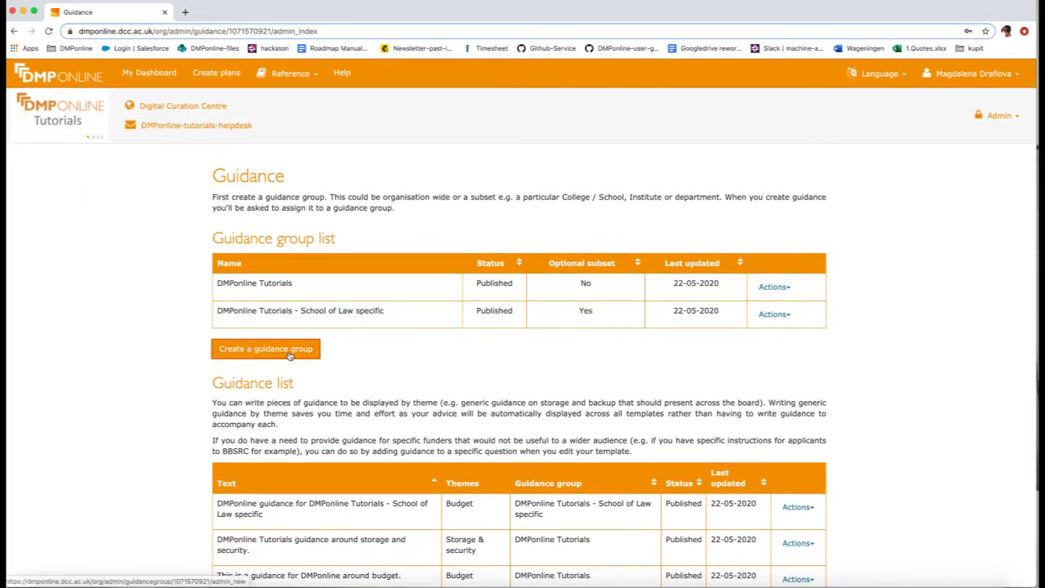
Start an unnamed guidance group, tick 'Optional subset', then cancel without saving
left_click(265, 349)
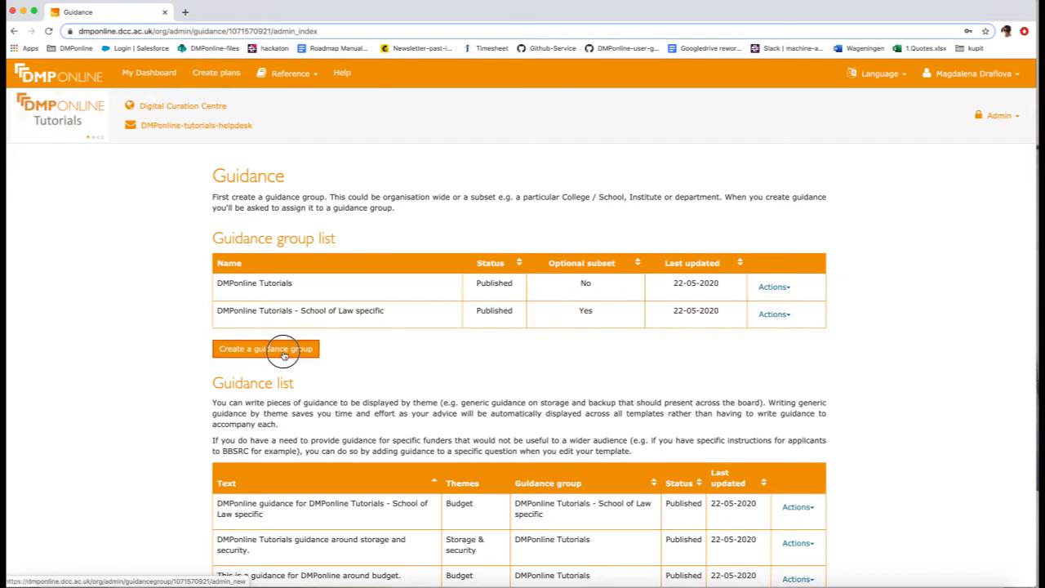
left_click(265, 349)
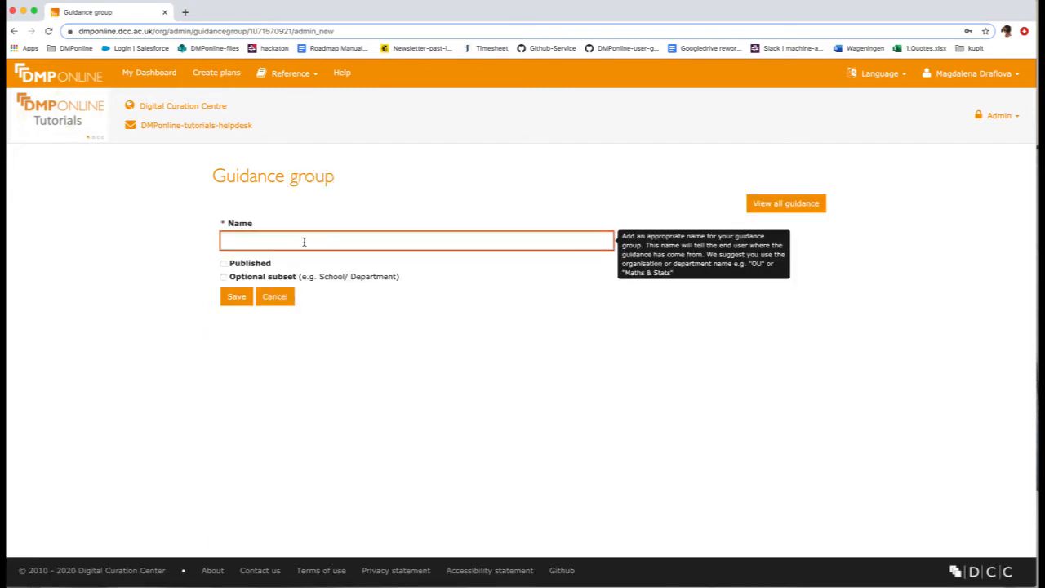
left_click(417, 241)
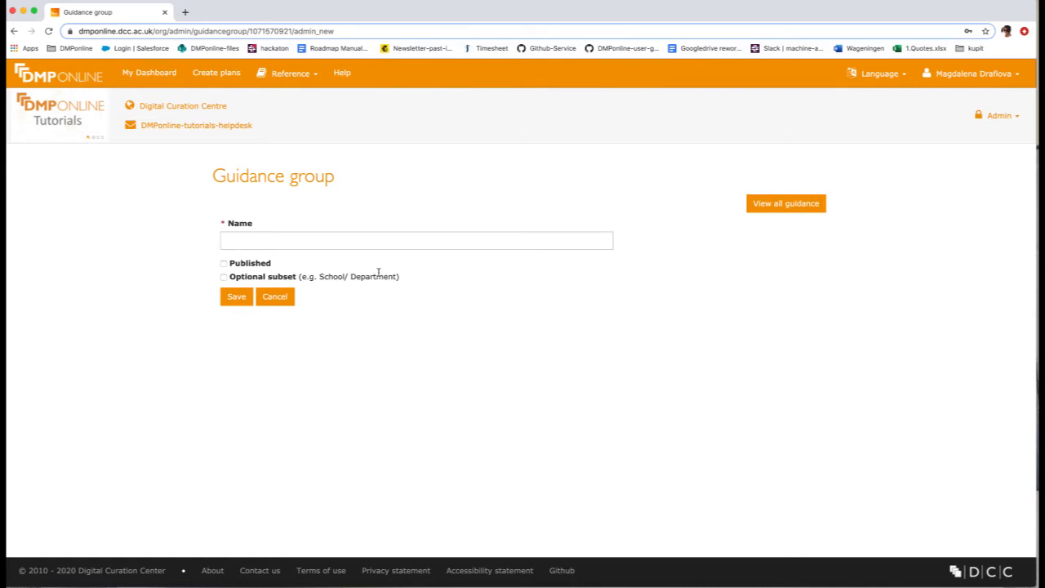
mouse_move(224, 276)
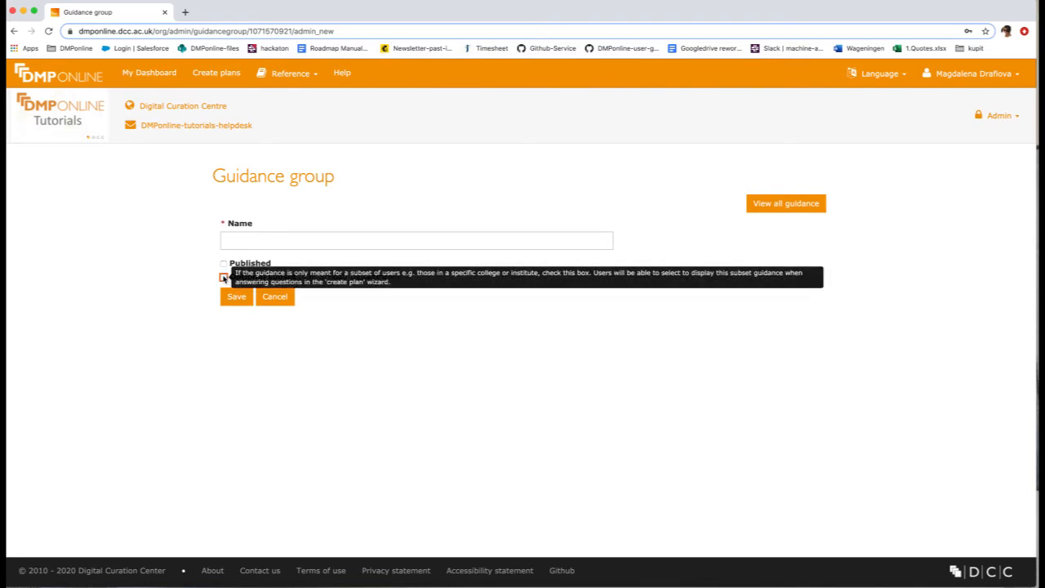
left_click(224, 277)
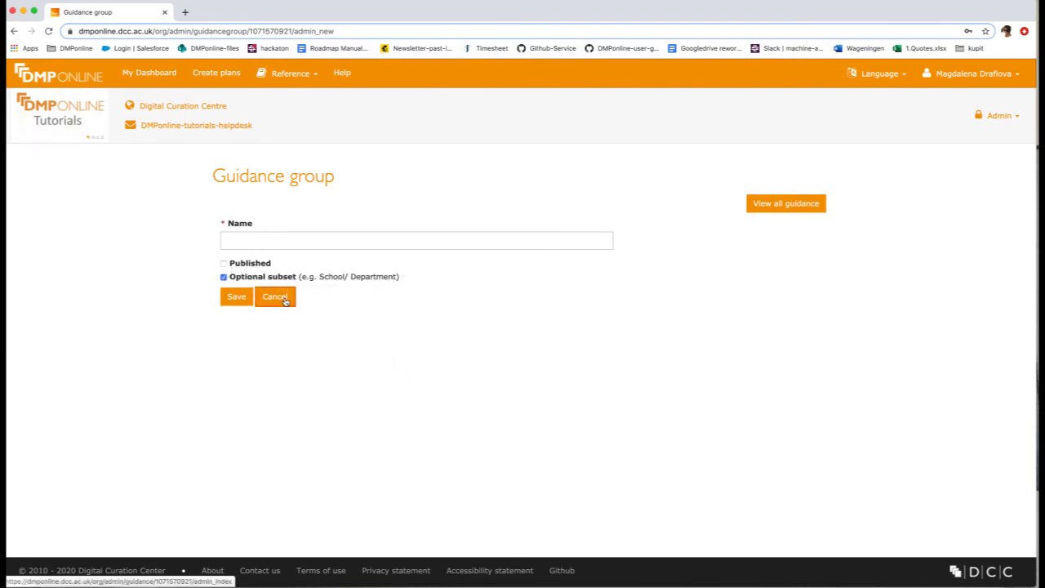
left_click(274, 296)
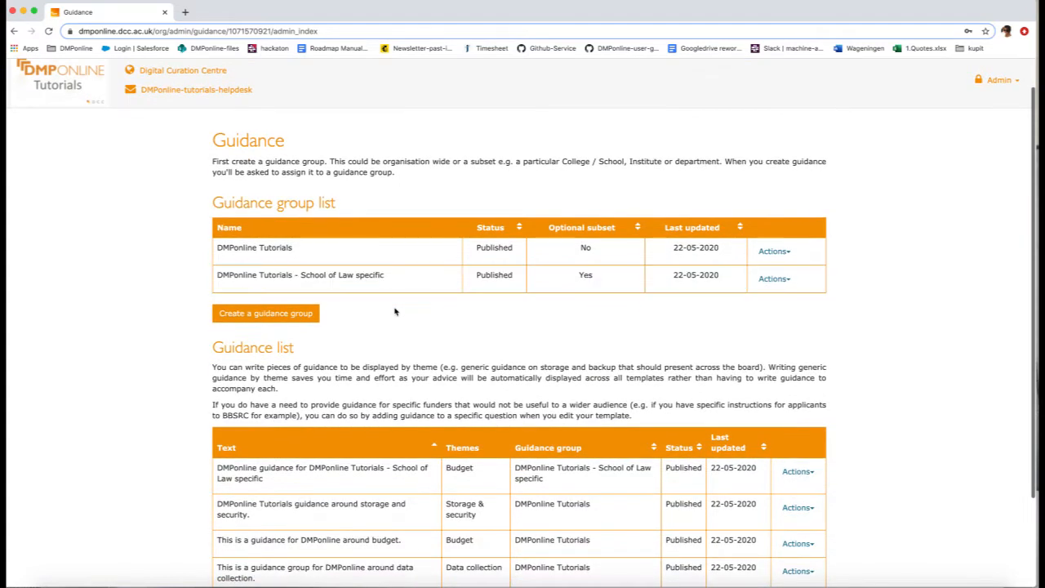
Scroll the Guidance page down to reach 'Create guidance'
scroll("down", 3)
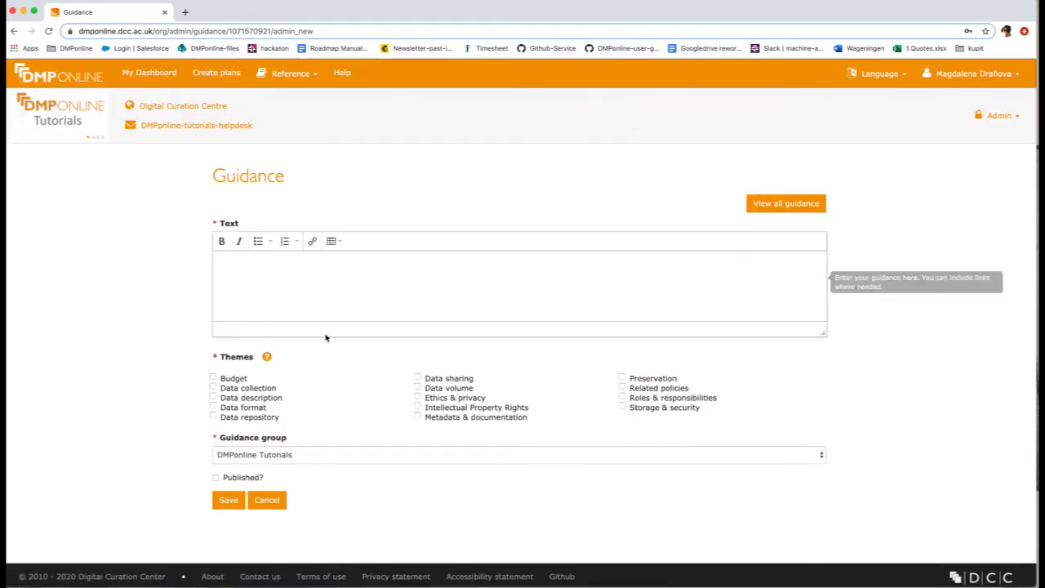
mouse_move(300, 286)
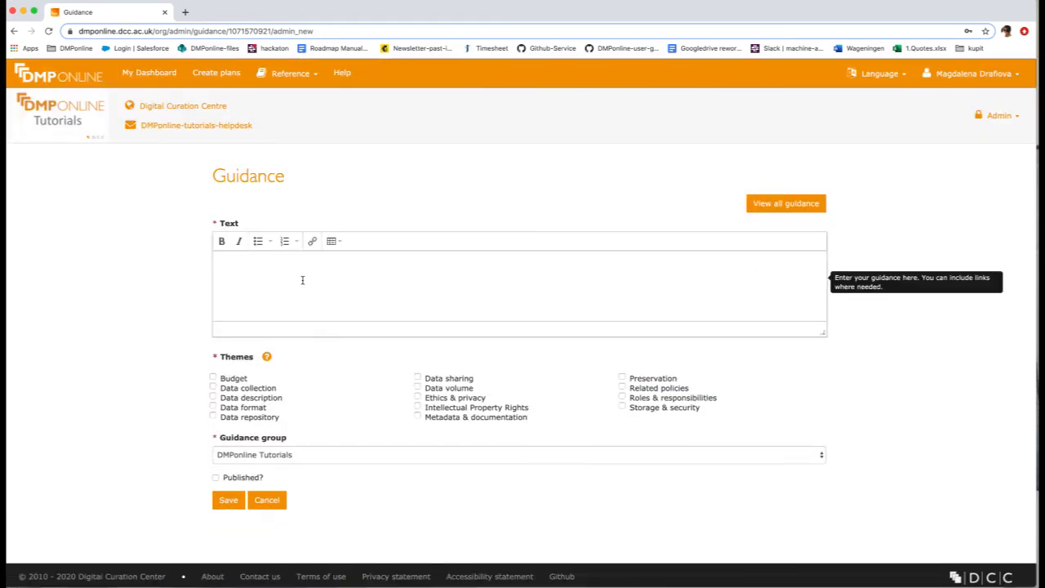
Save guidance 'this is guidance for storage' tagged Storage & security in DMPonline Tutorials
type("this is guidance for storage")
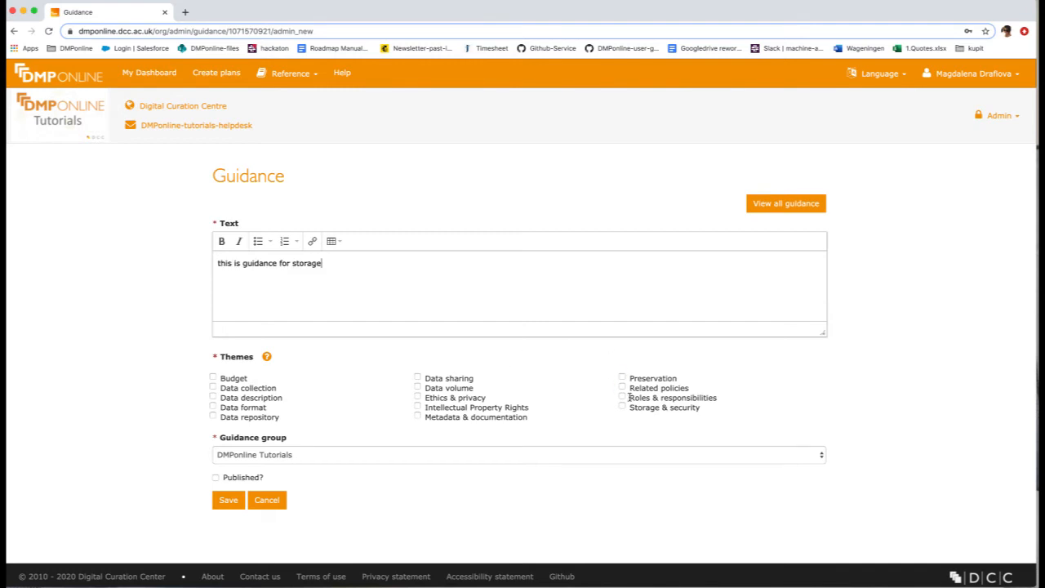
mouse_move(625, 414)
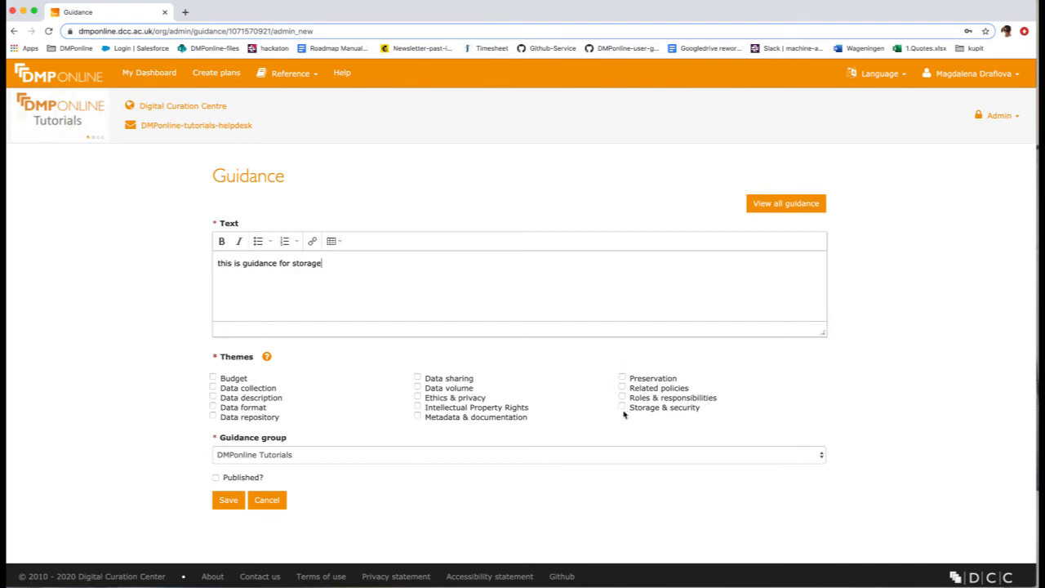
left_click(622, 408)
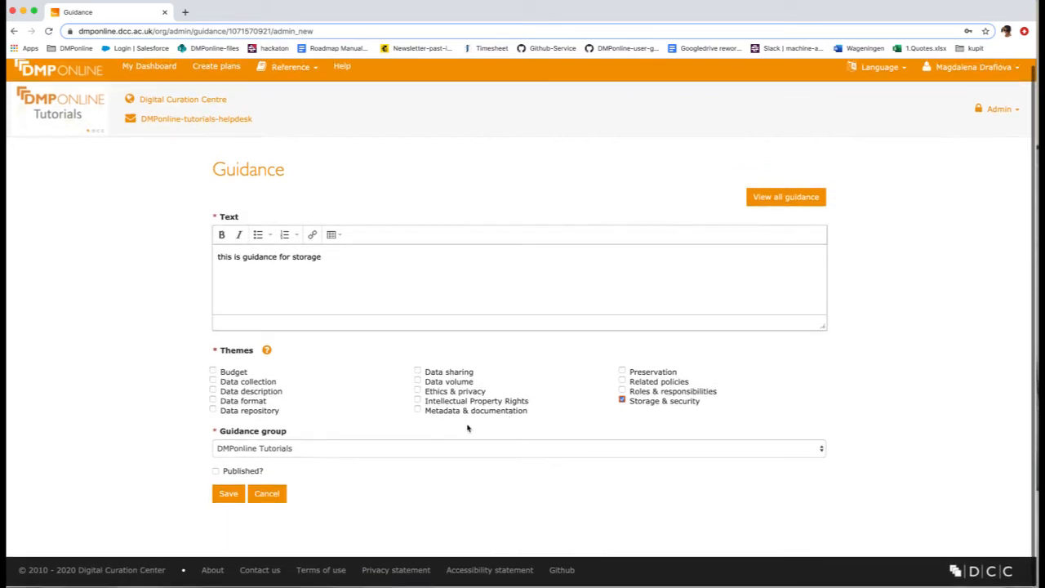
left_click(519, 448)
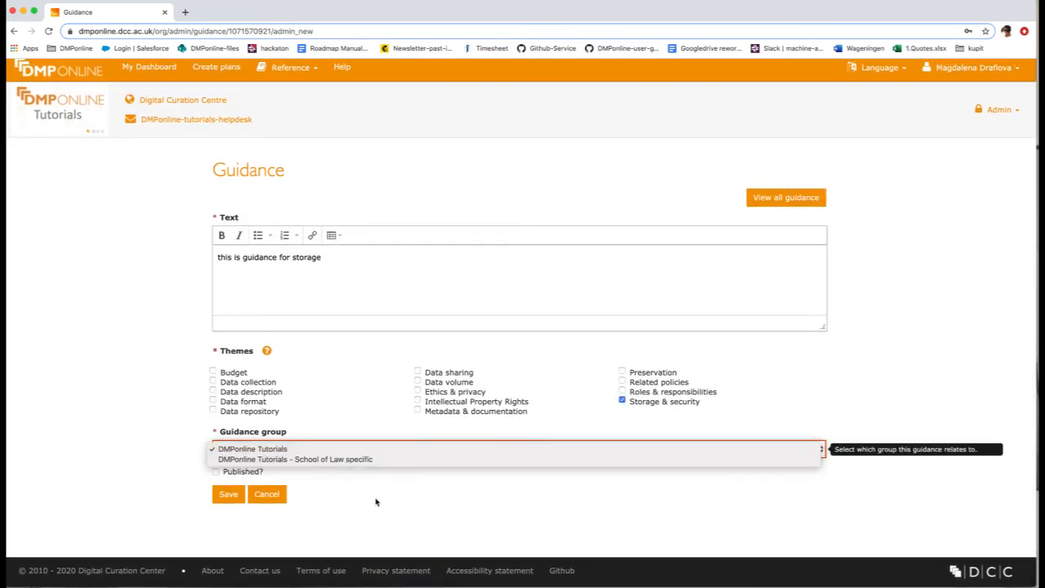
left_click(252, 448)
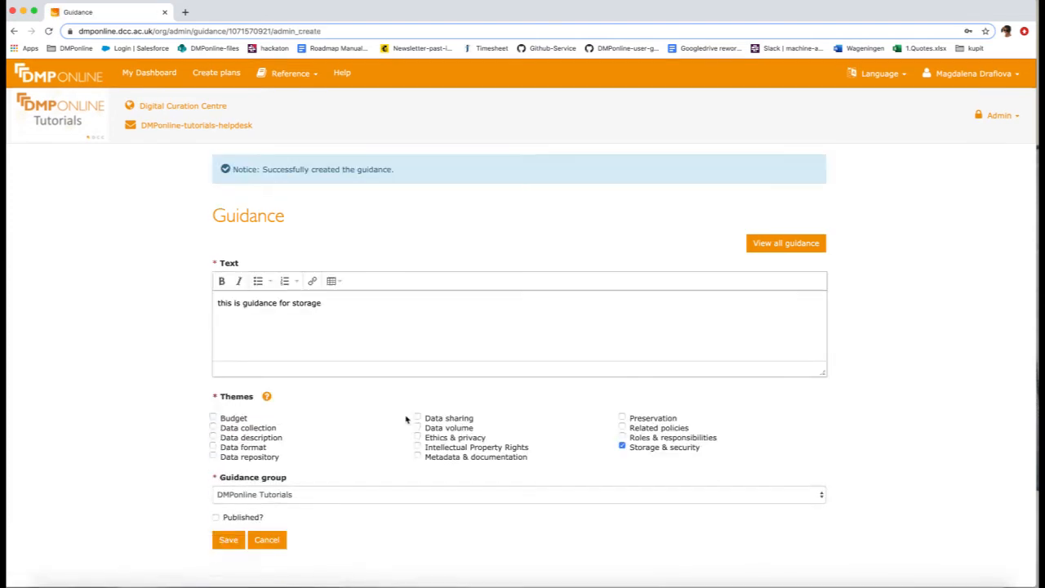
mouse_move(294, 509)
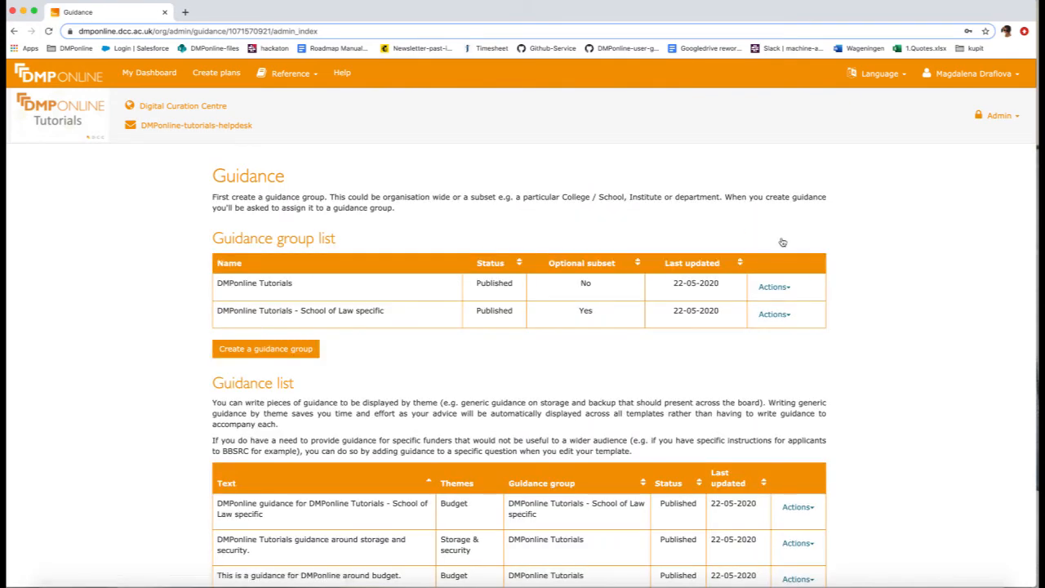
Publish the storage guidance entry through its Actions menu
scroll("down", 3)
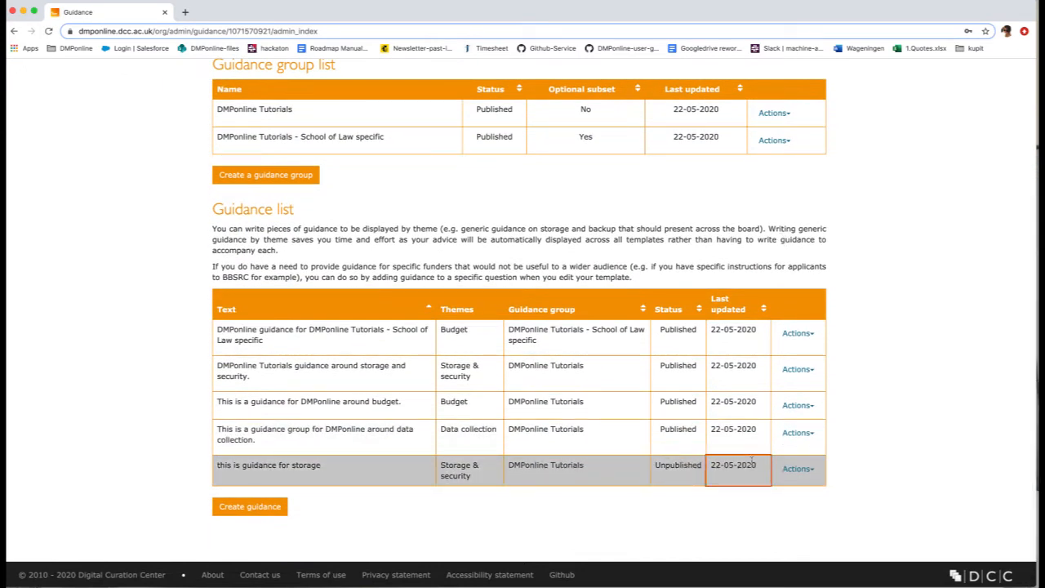
left_click(798, 468)
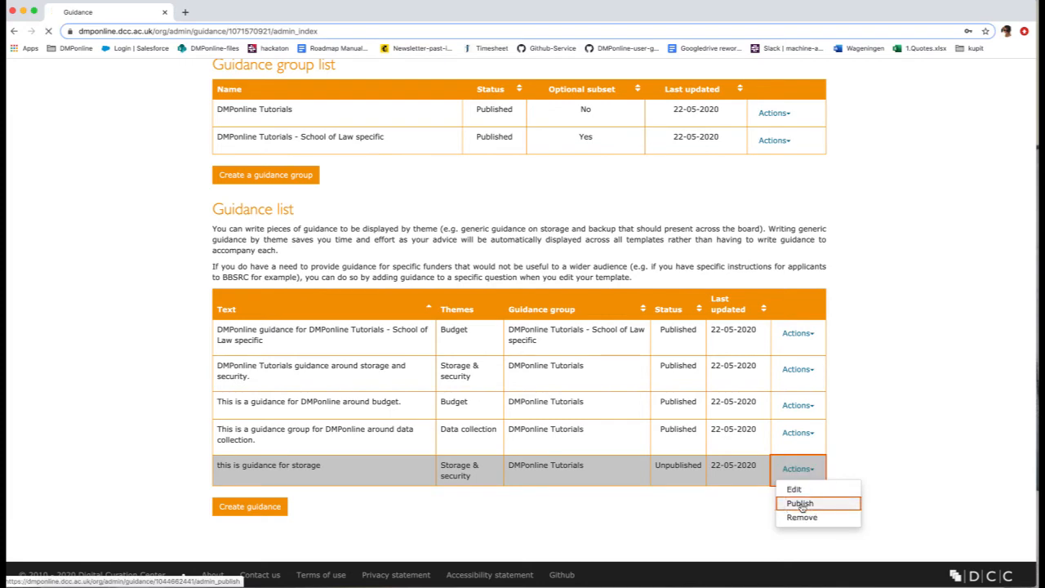
left_click(800, 503)
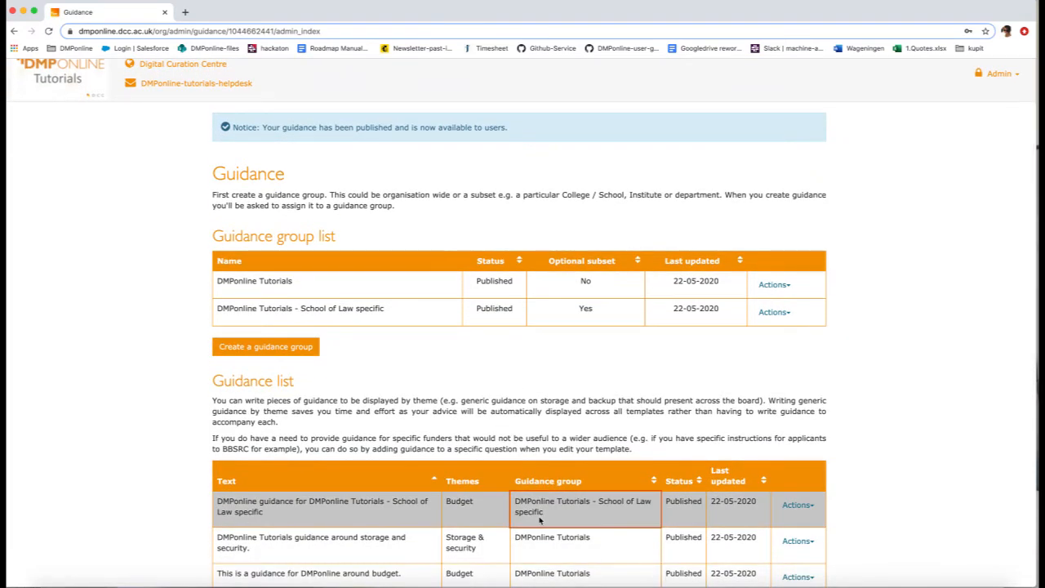
mouse_move(705, 433)
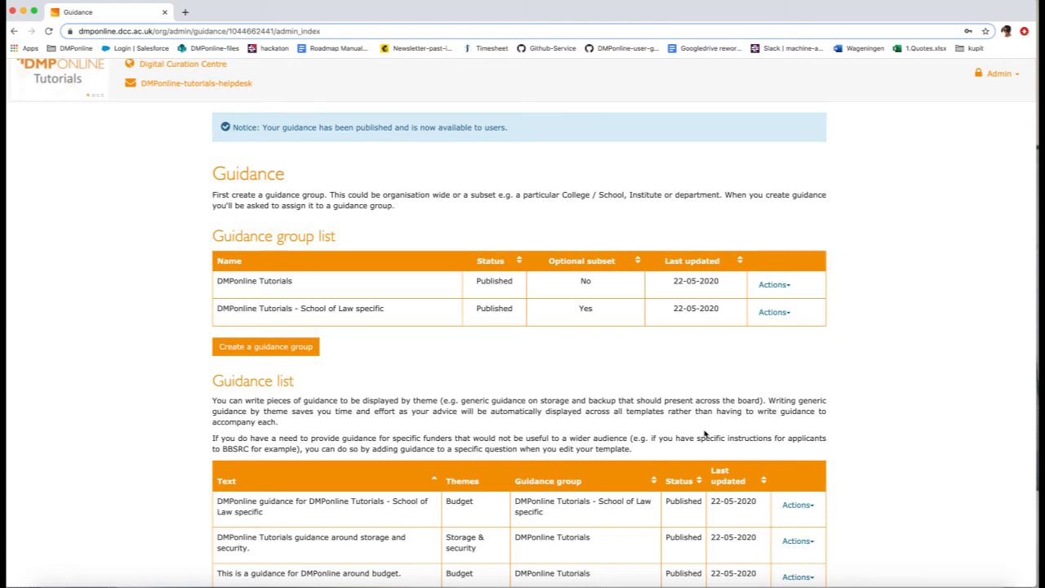
scroll("down", 3)
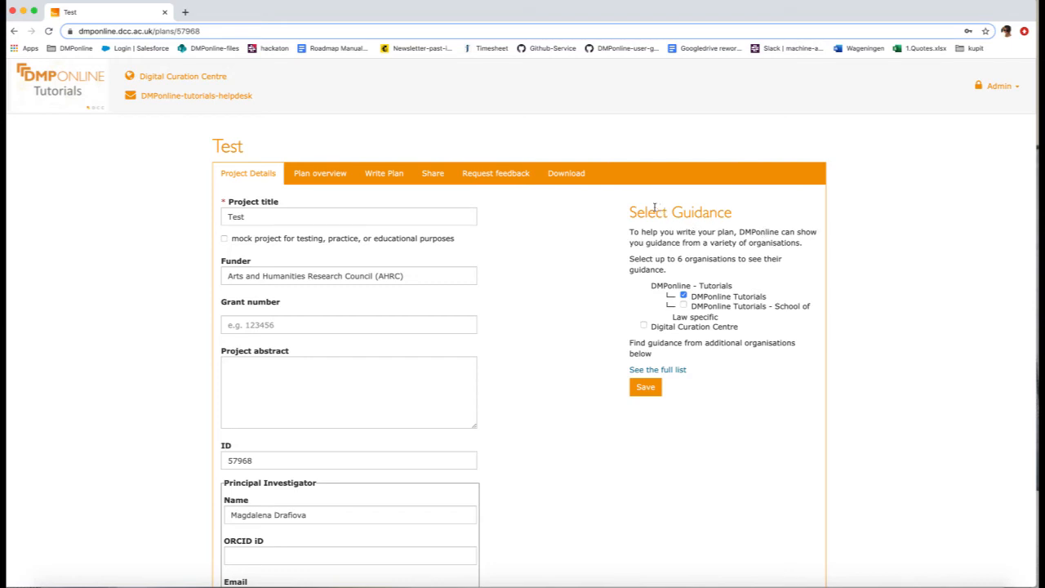
Untick DMPonline Tutorials under Select Guidance in the Test plan's Project Details
double_click(680, 212)
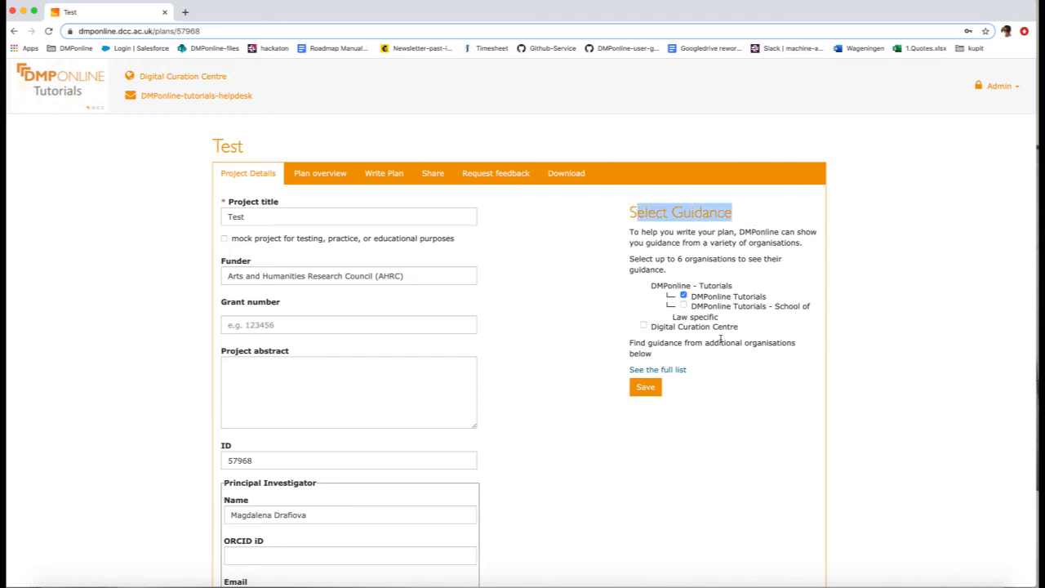
mouse_move(718, 369)
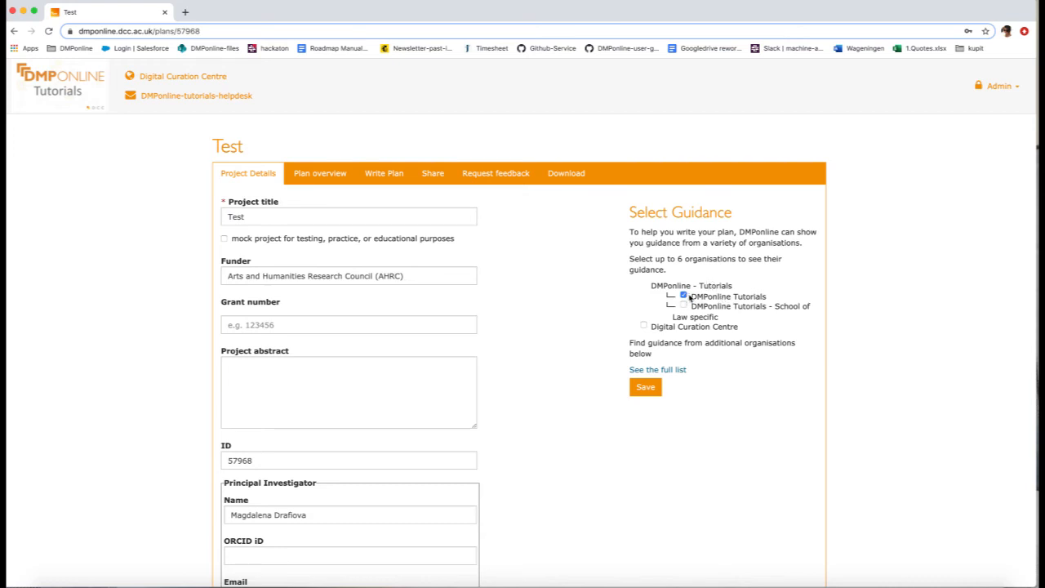
left_click(683, 295)
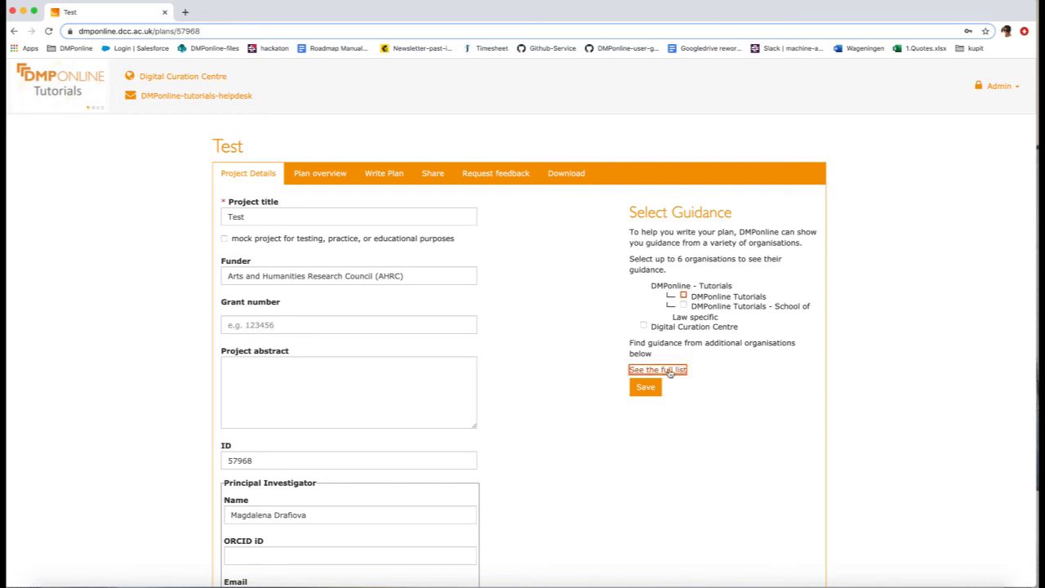
left_click(657, 369)
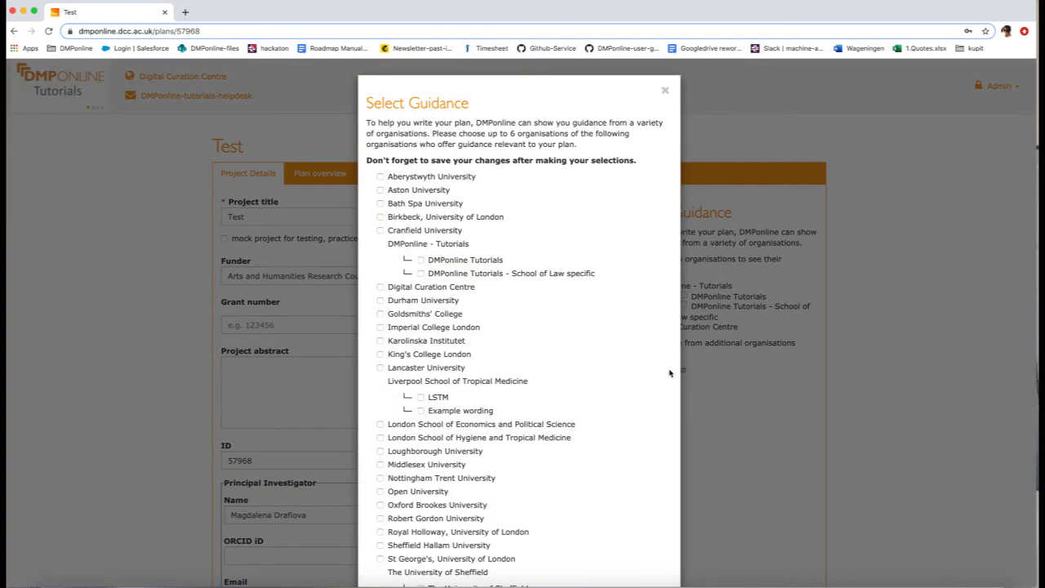
mouse_move(562, 134)
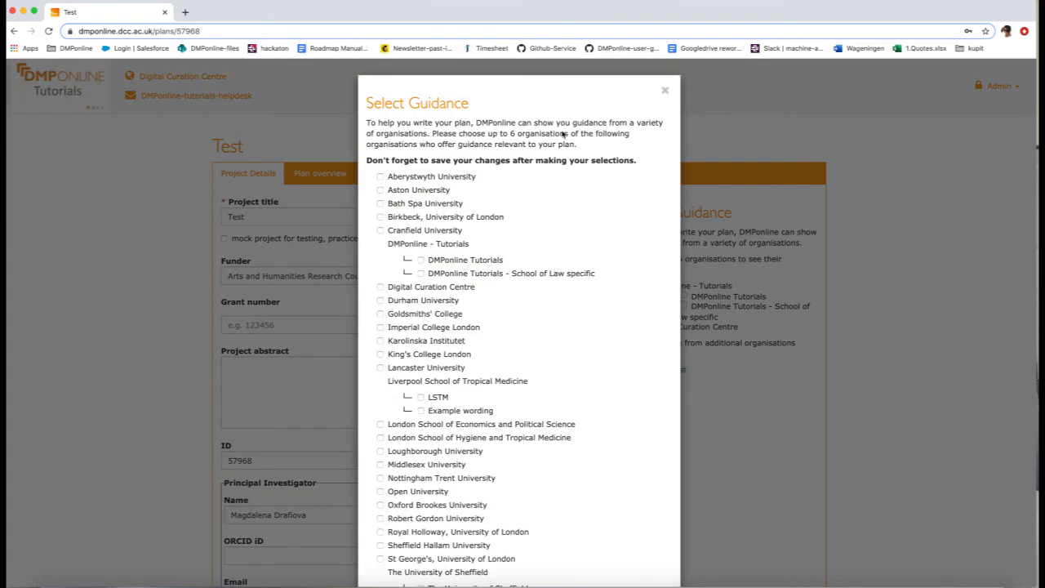
left_click(664, 90)
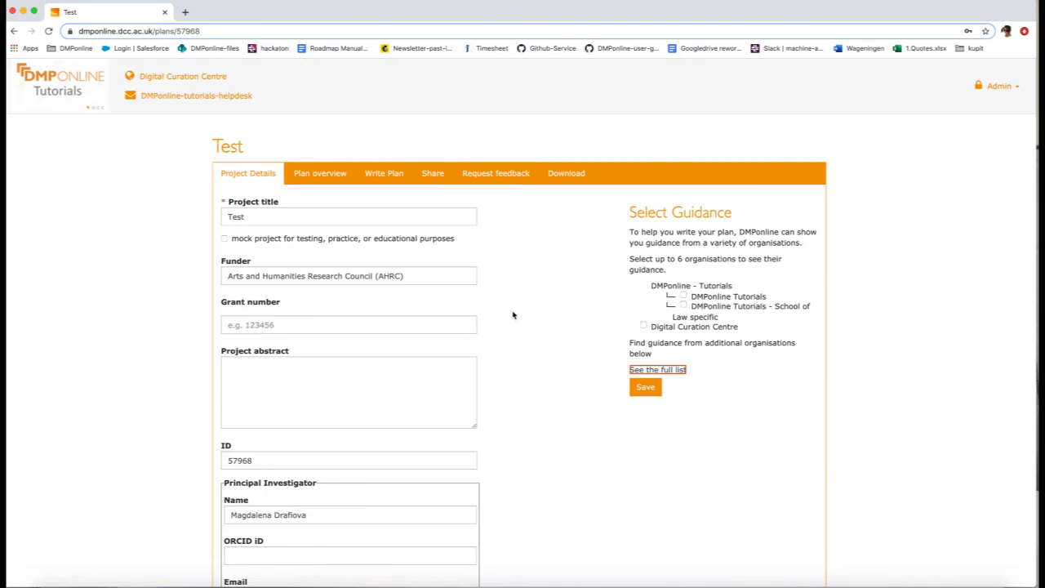
scroll("down", 3)
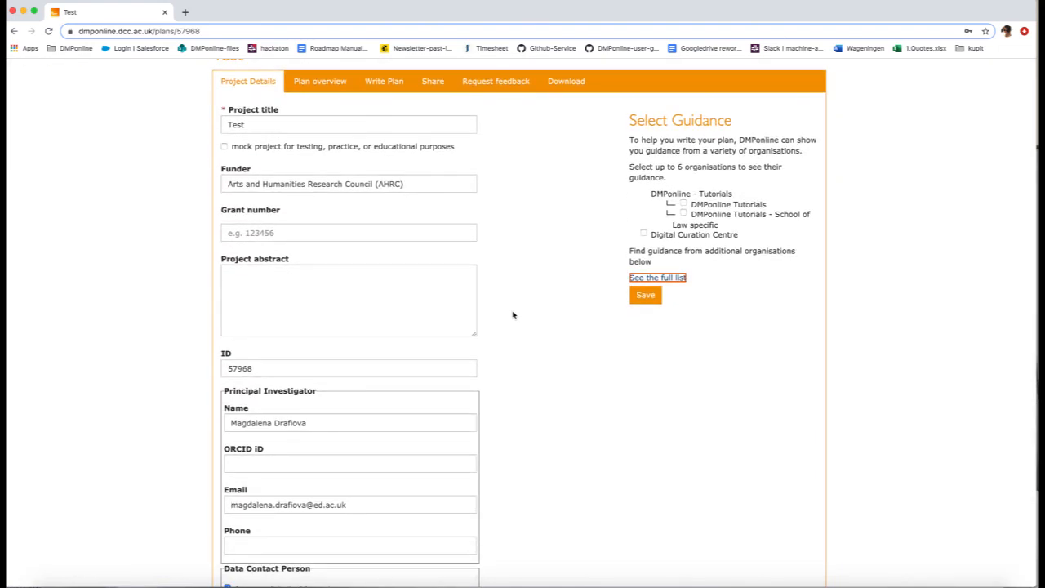